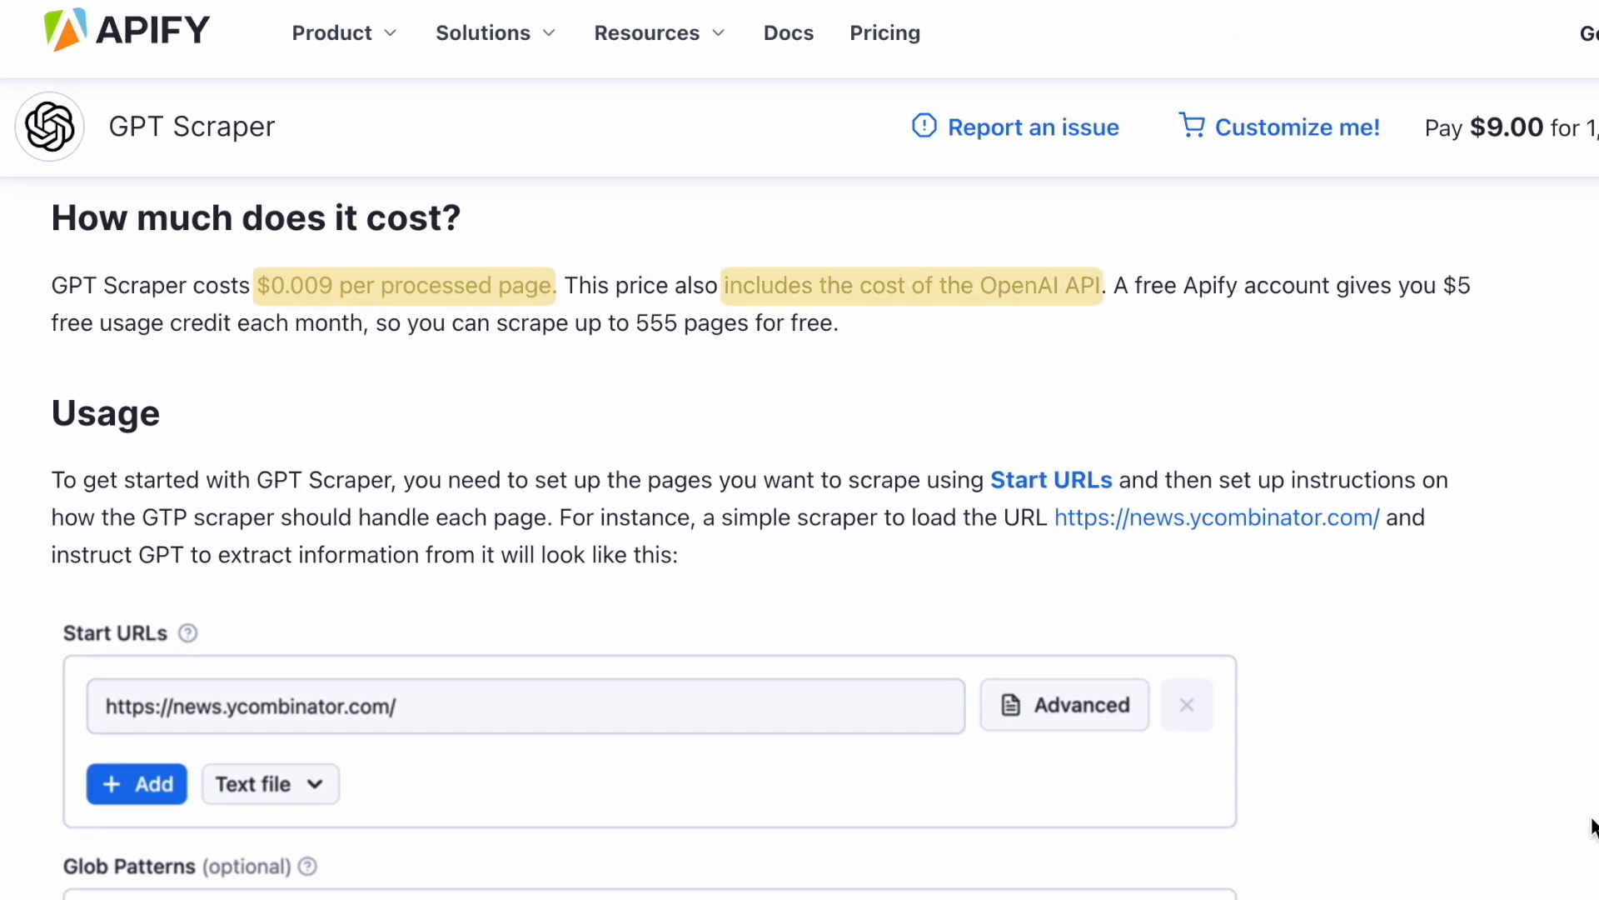
mouse_move(980, 362)
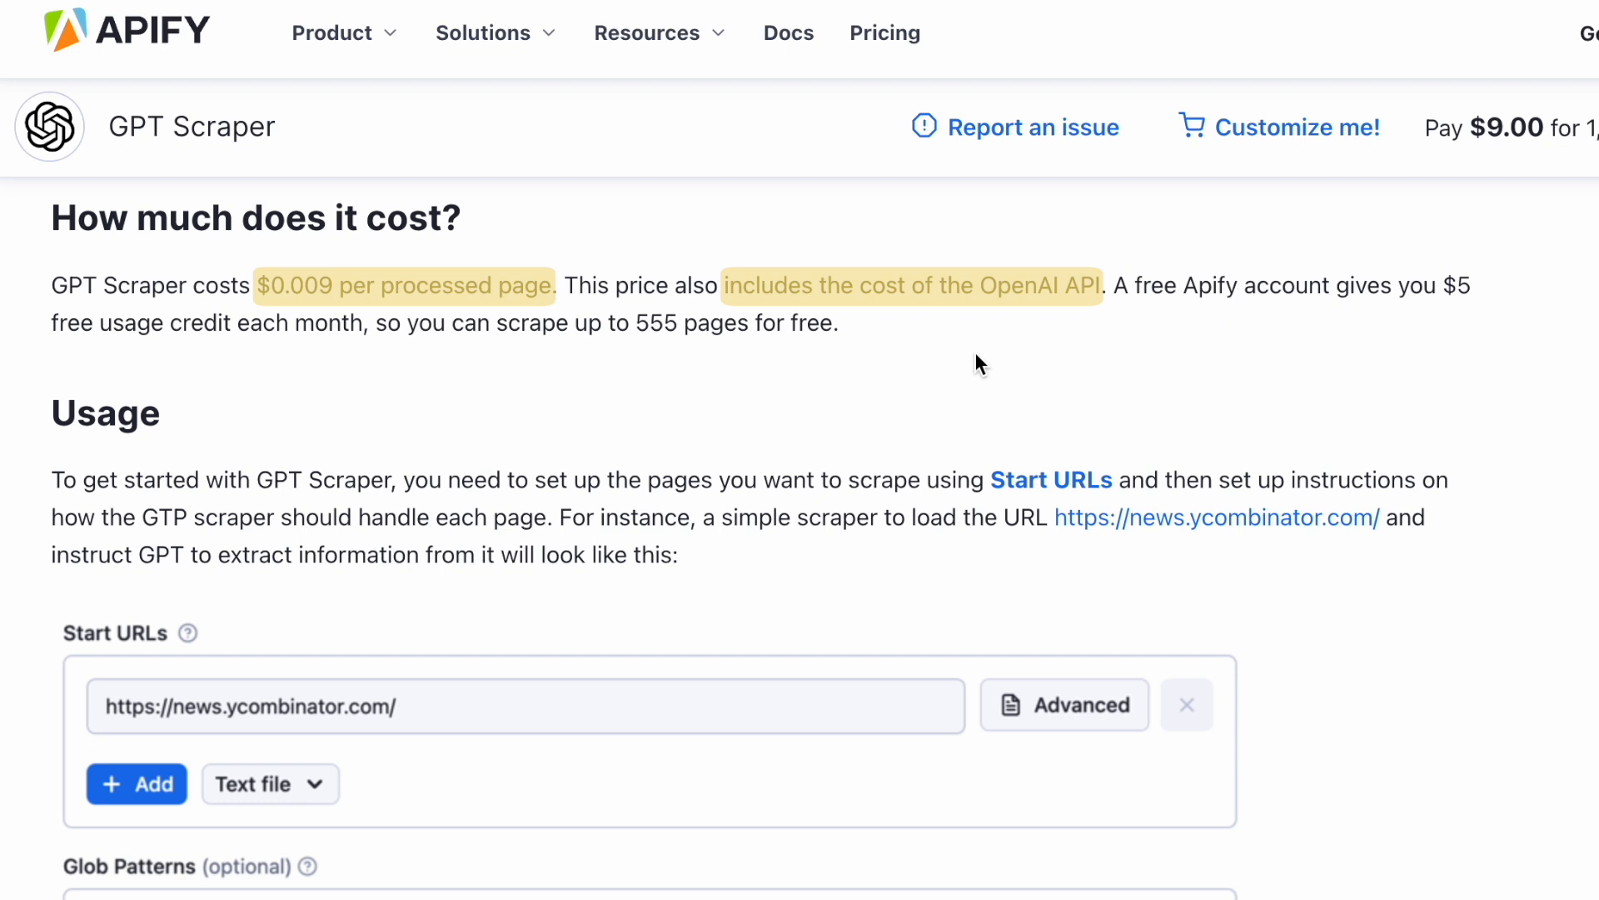